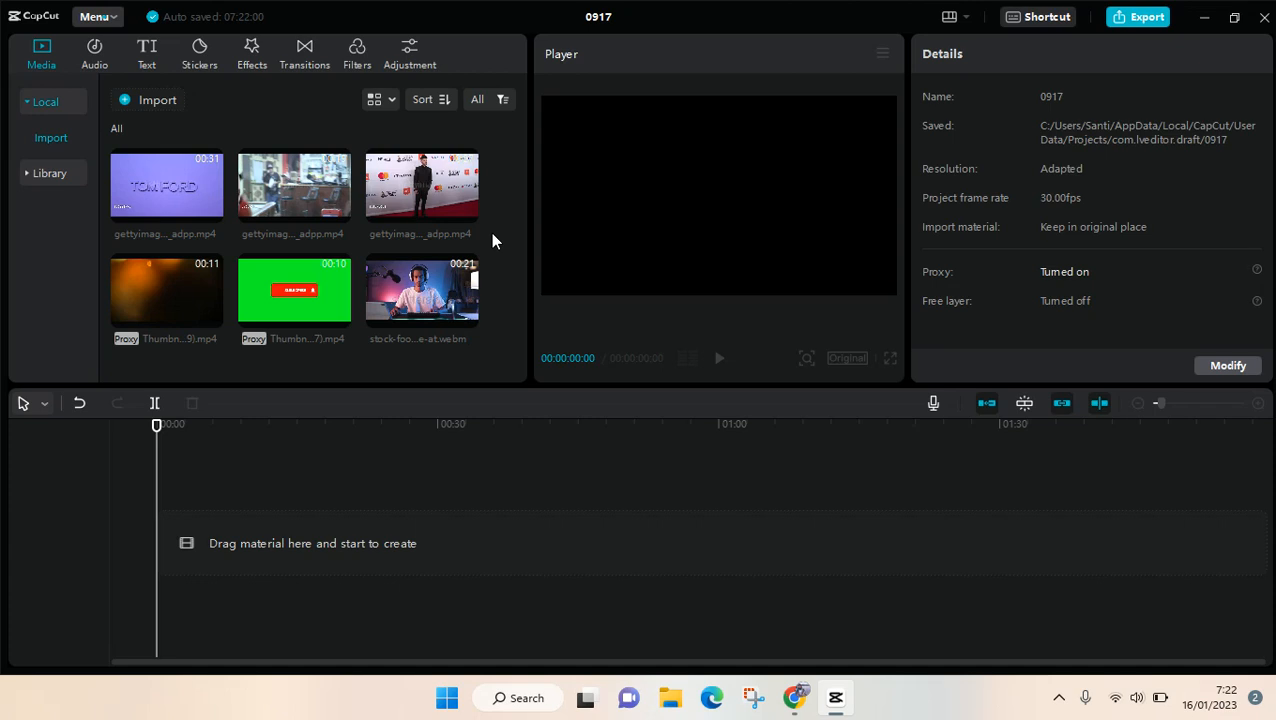
mouse_move(519, 243)
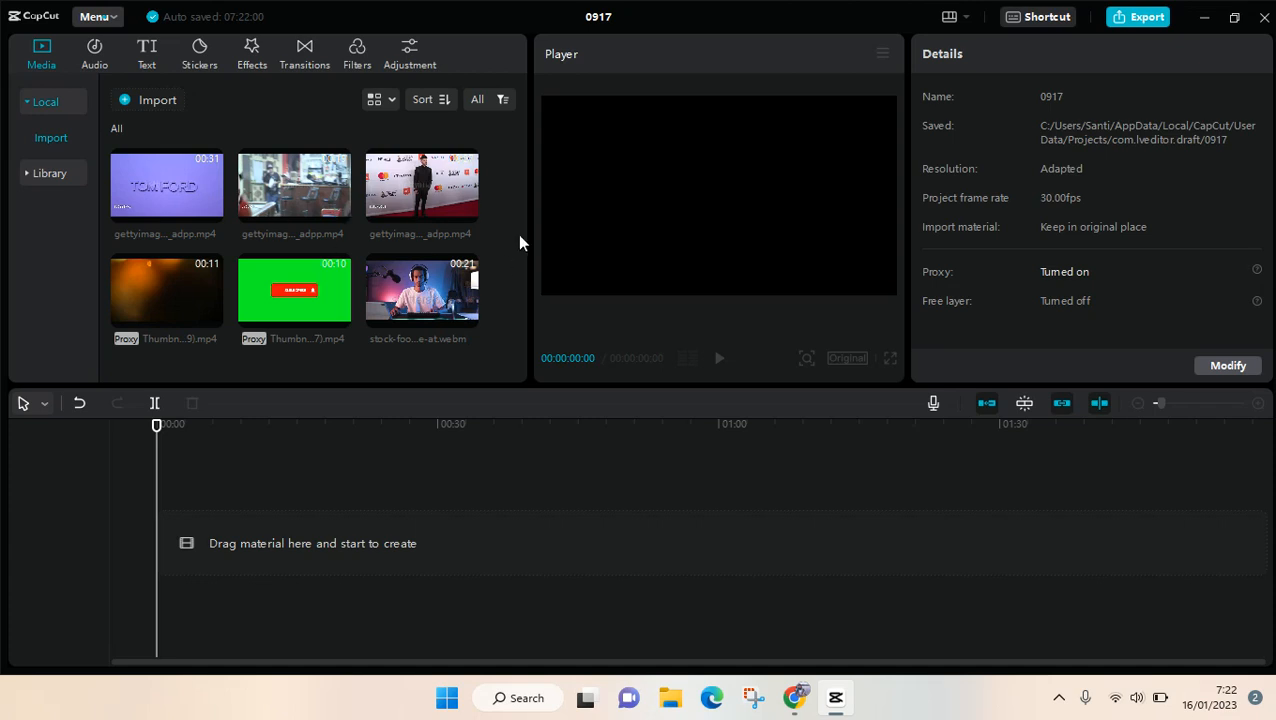
mouse_move(133, 80)
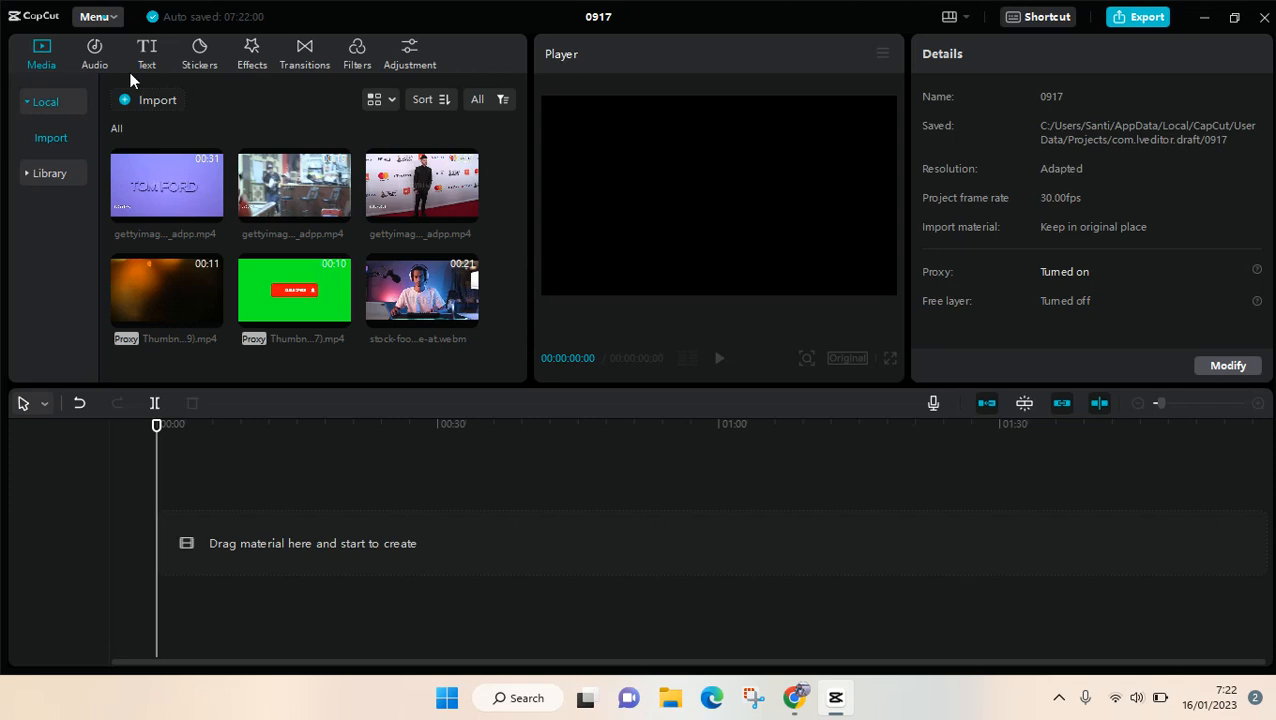
mouse_move(25, 117)
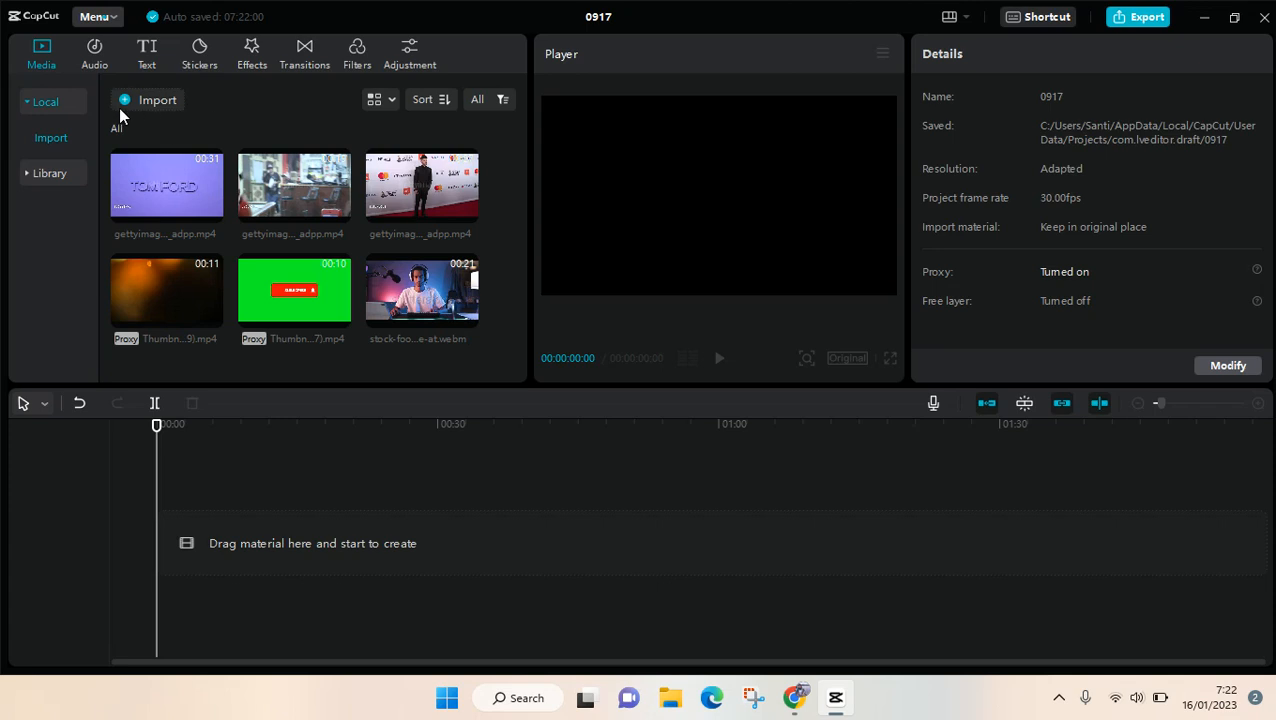
mouse_move(178, 98)
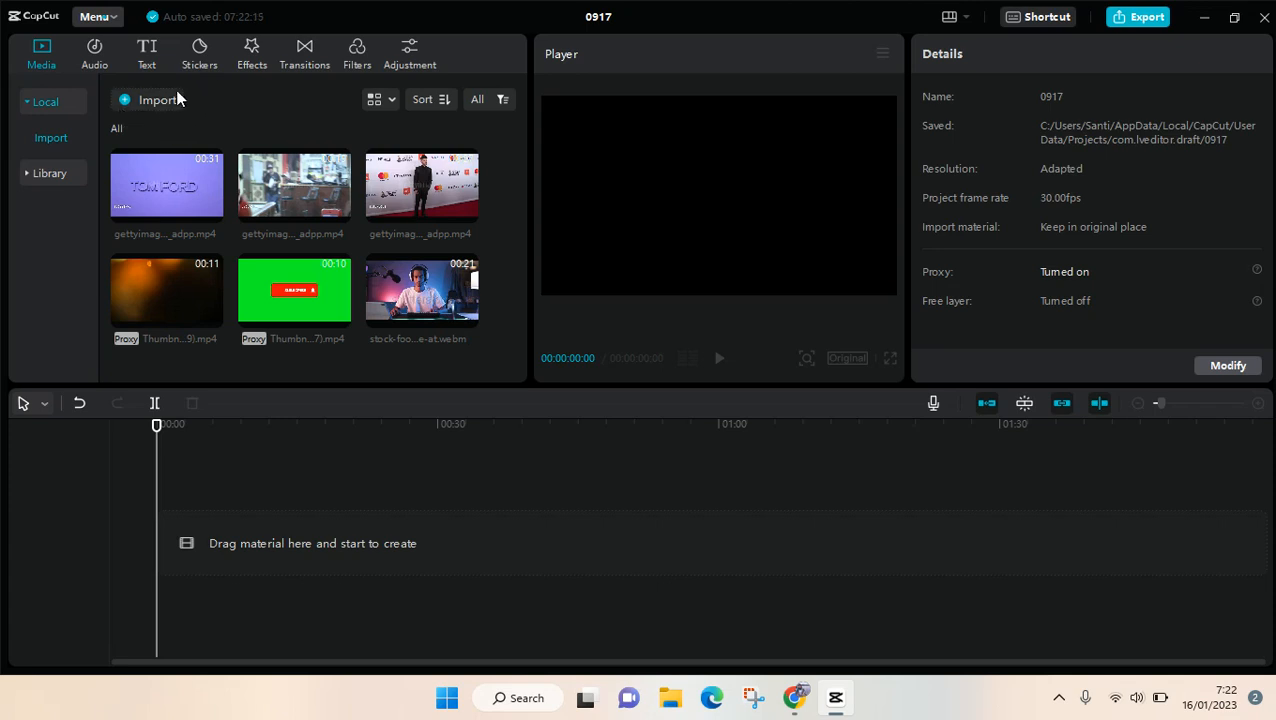
Import IMG_9342 and Ninja - 83274 from Downloads > Video into the media library
left_click(156, 99)
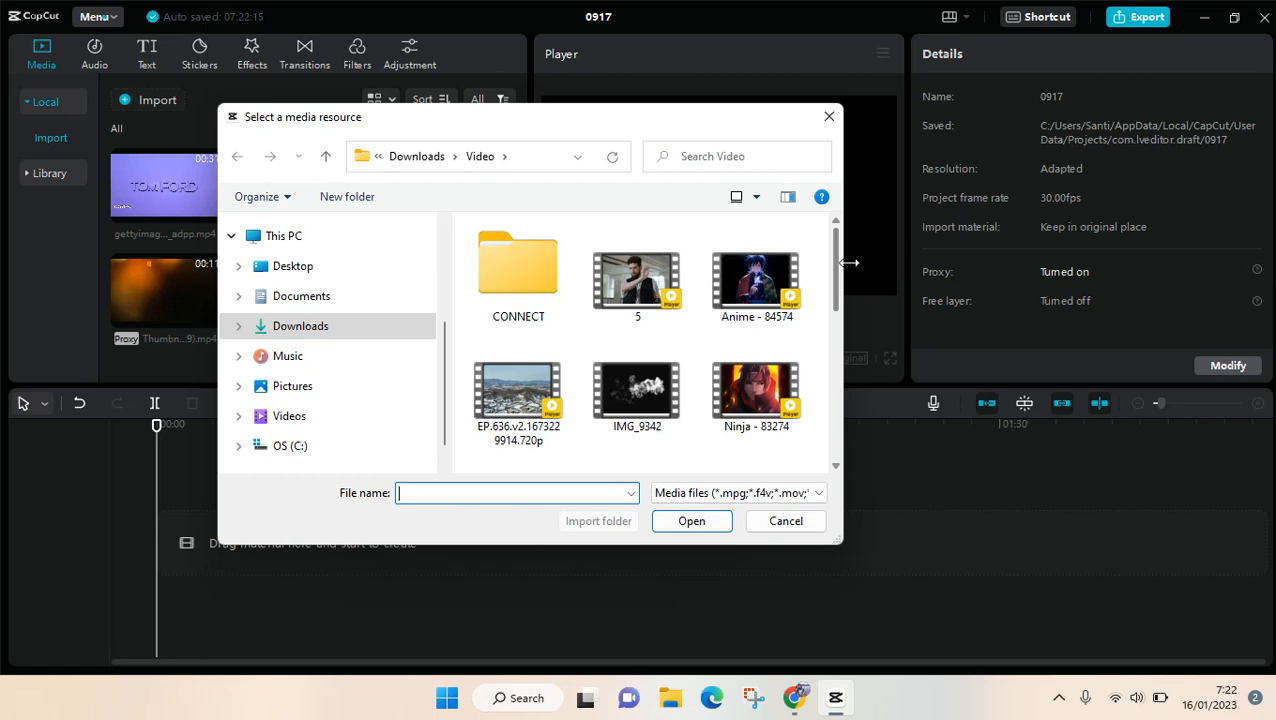
left_click(637, 390)
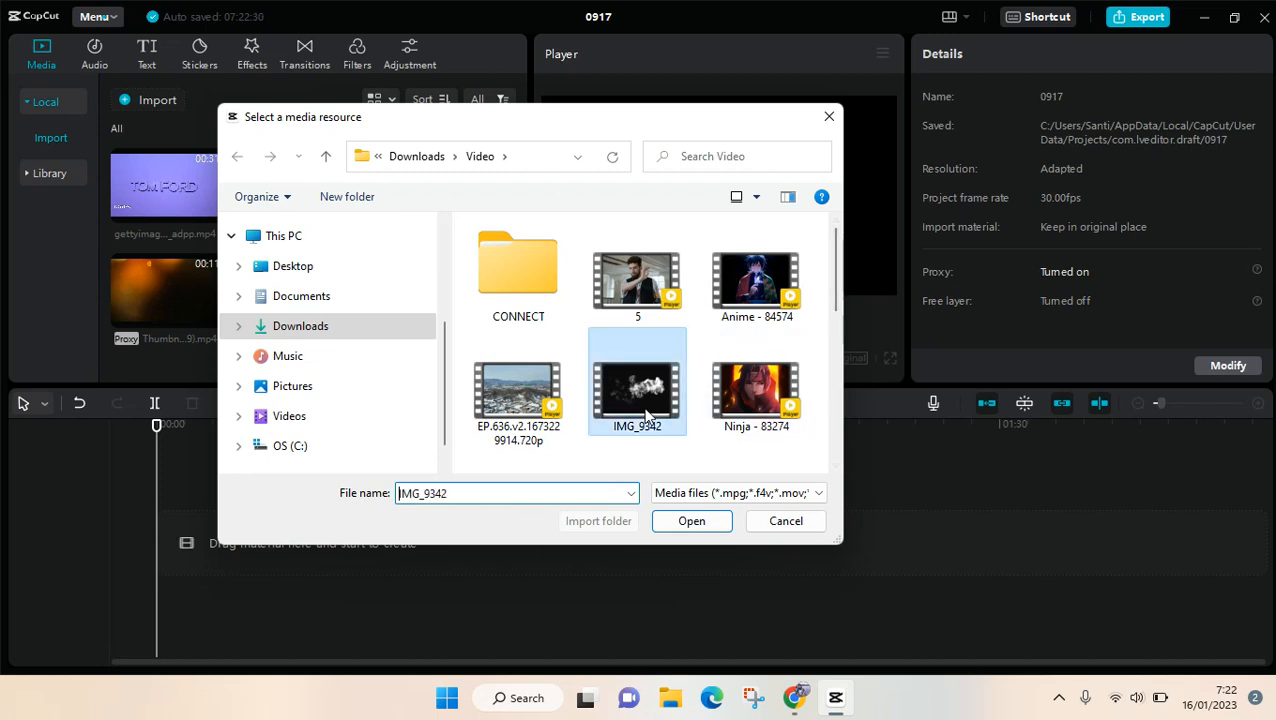
left_click(756, 382)
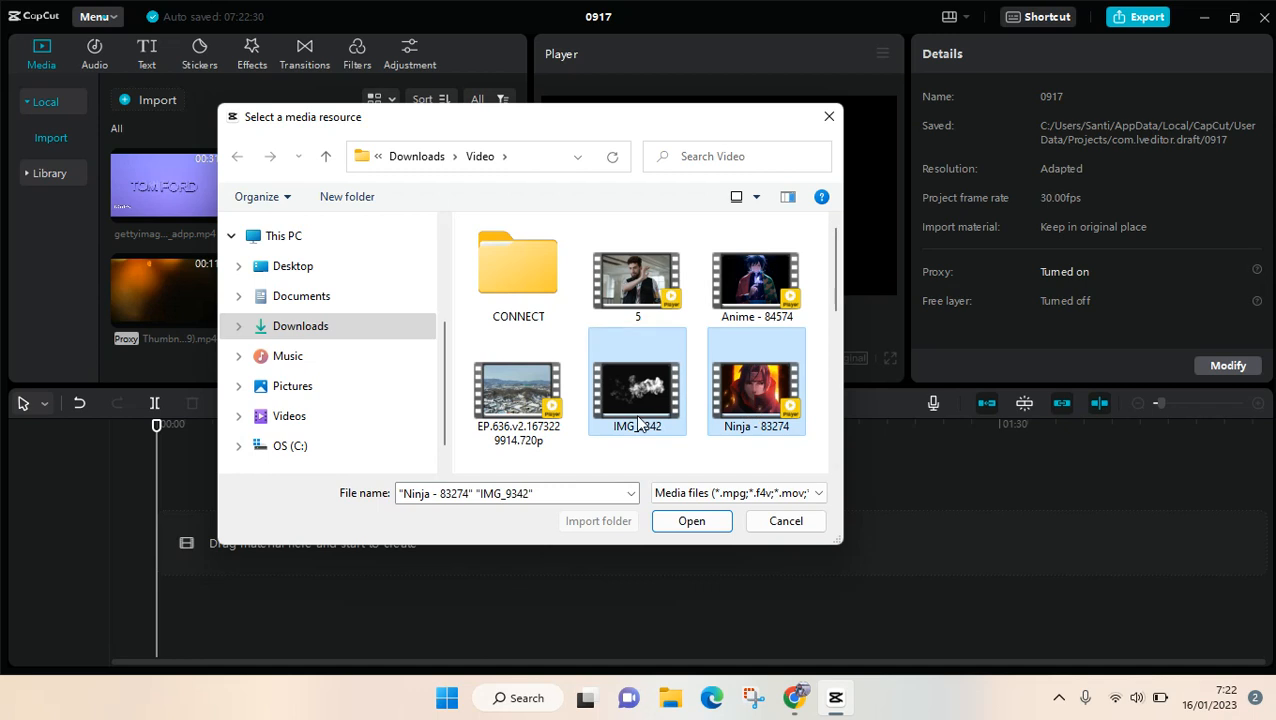
left_click(691, 520)
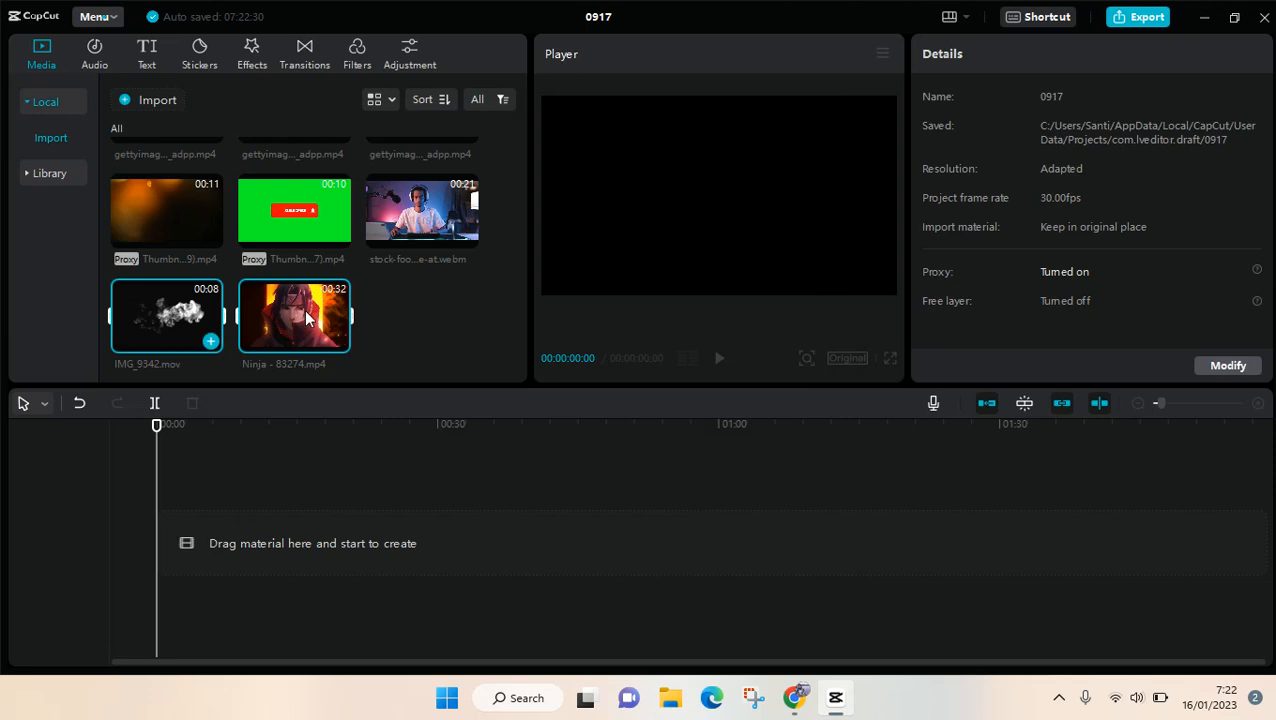
mouse_move(380, 358)
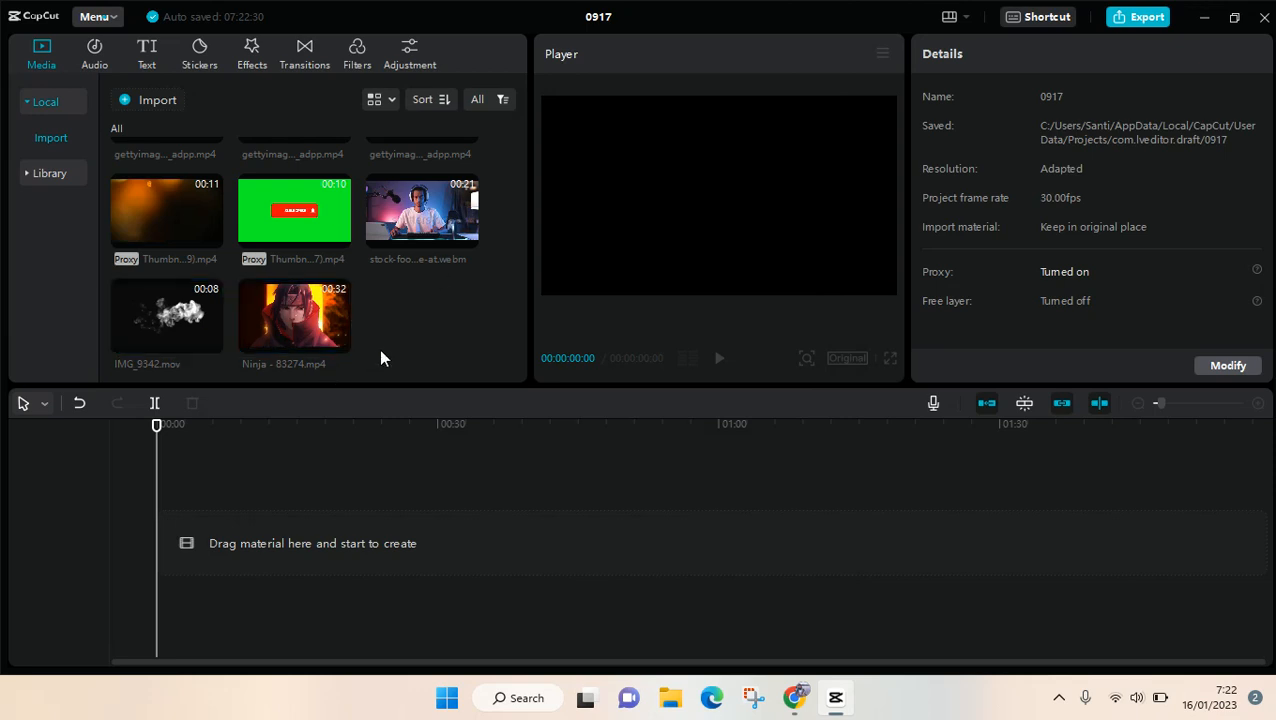
mouse_move(340, 343)
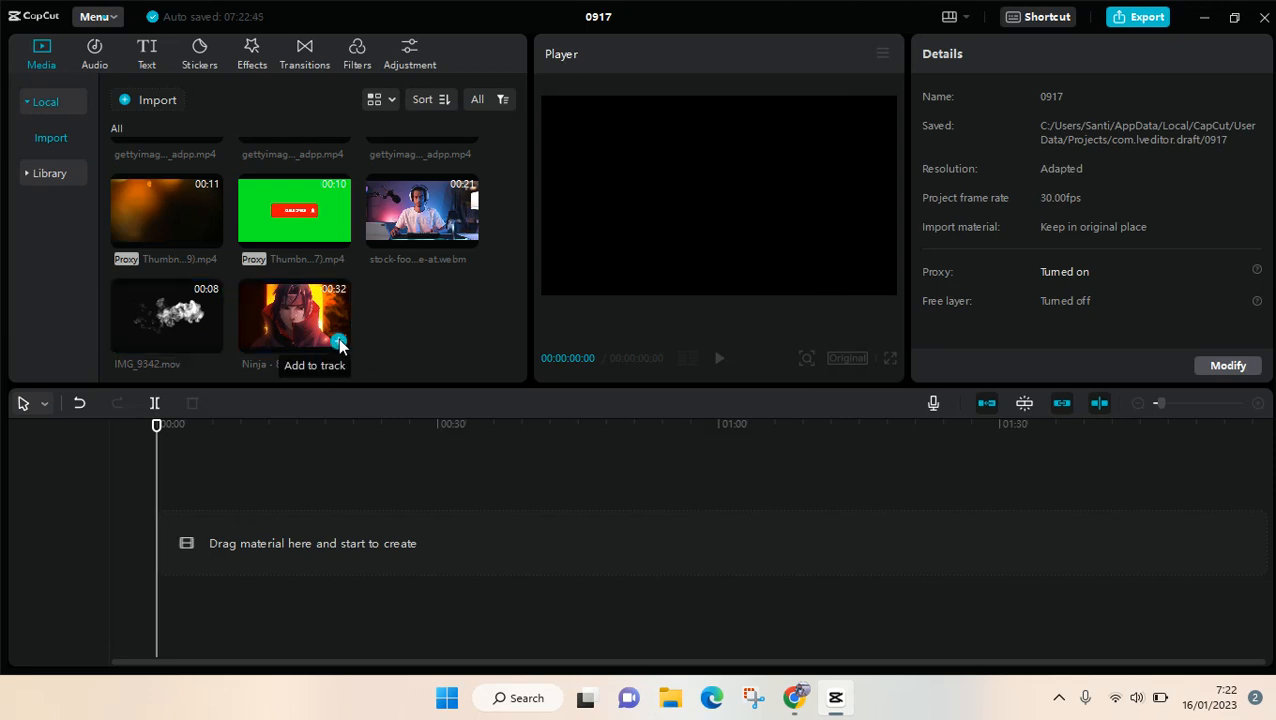